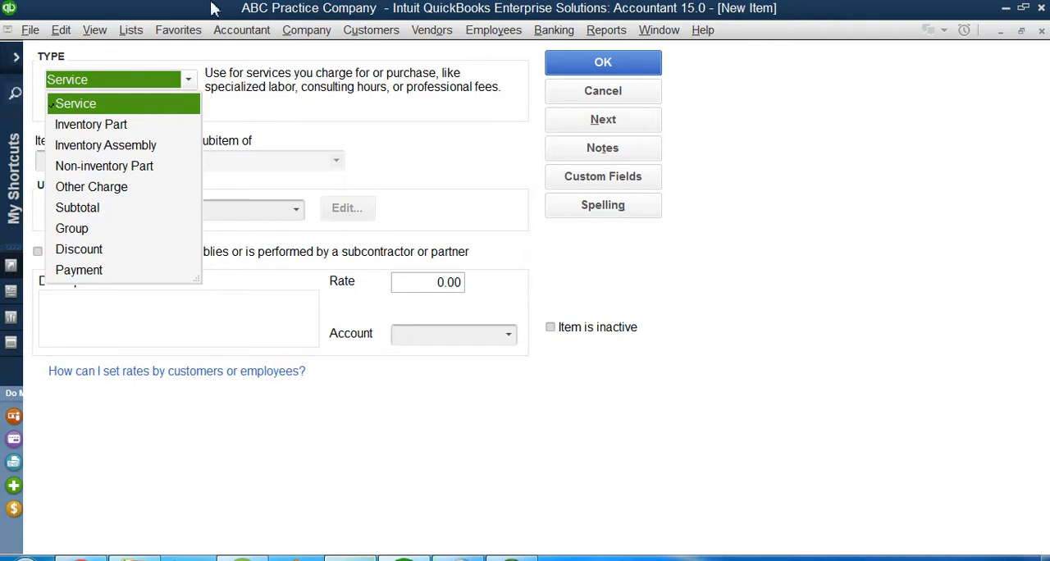
mouse_move(151, 173)
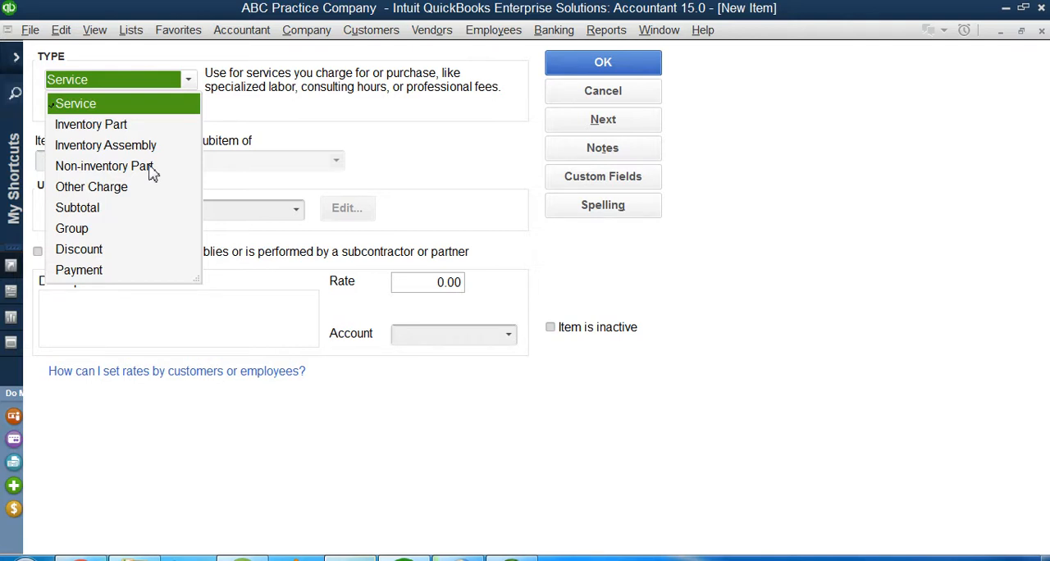
mouse_move(138, 187)
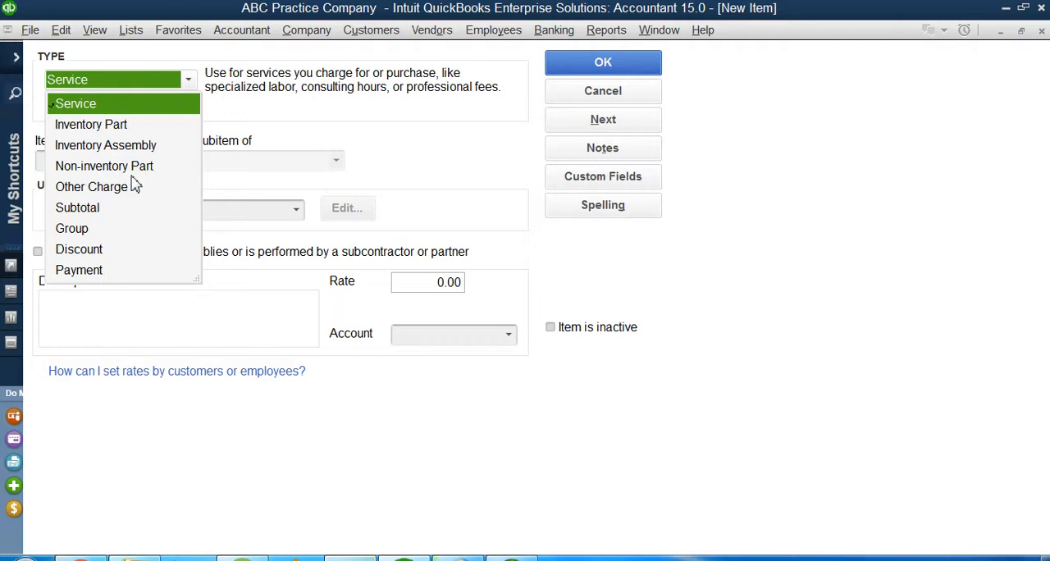
mouse_move(140, 173)
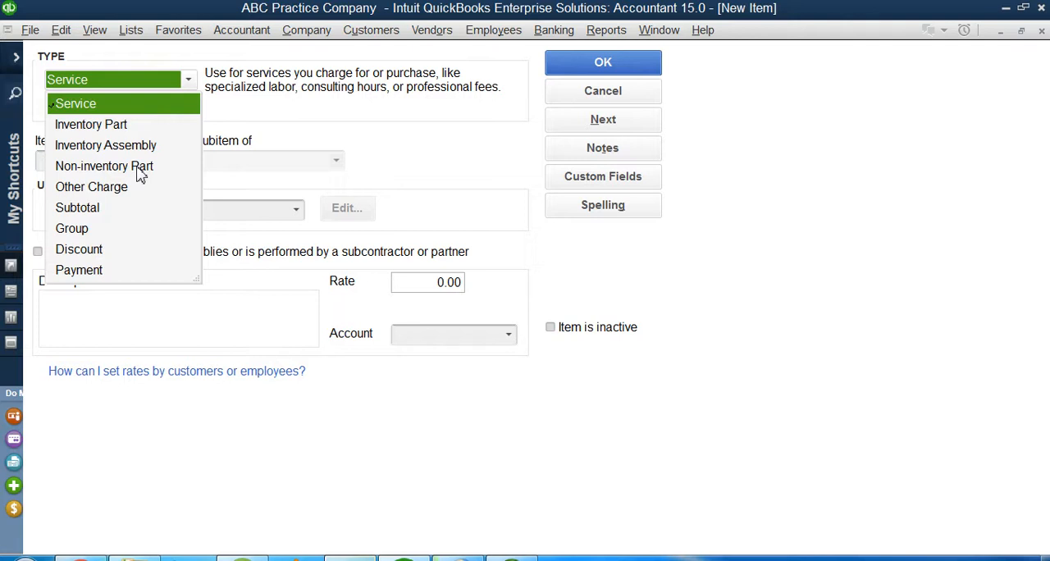
mouse_move(148, 182)
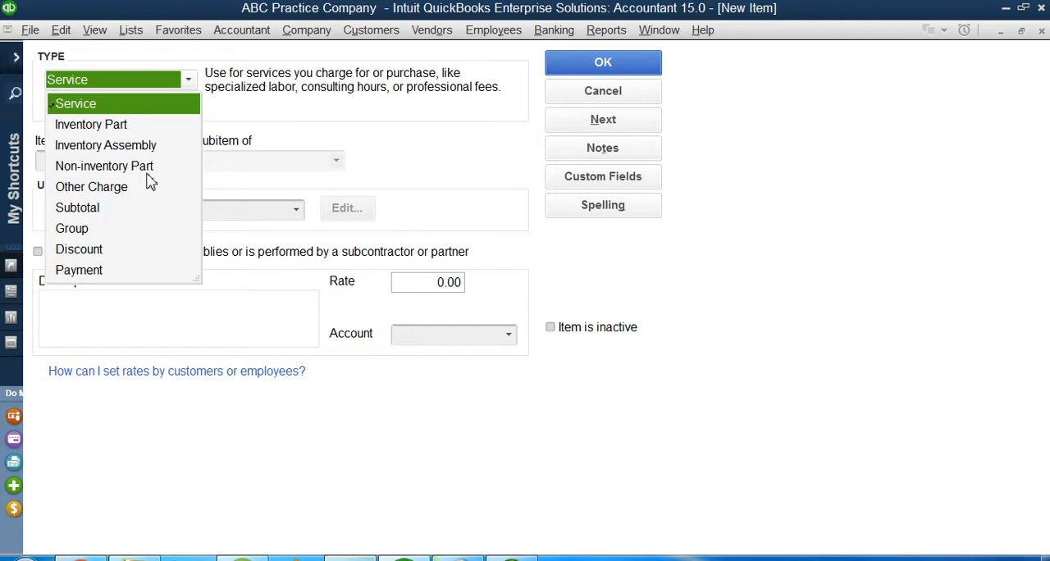
mouse_move(138, 169)
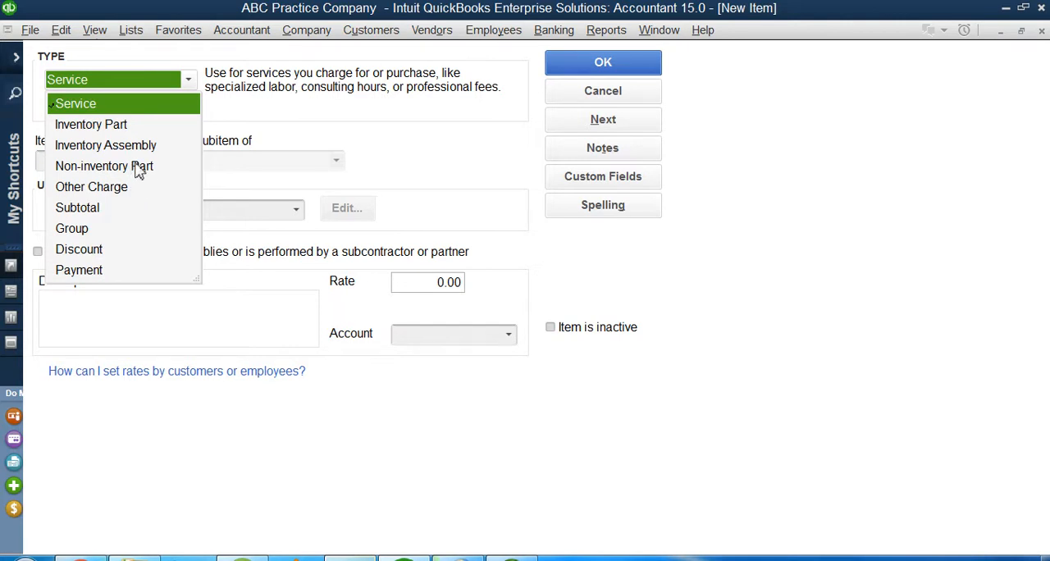
Set the item type to Non-inventory Part.
left_click(105, 166)
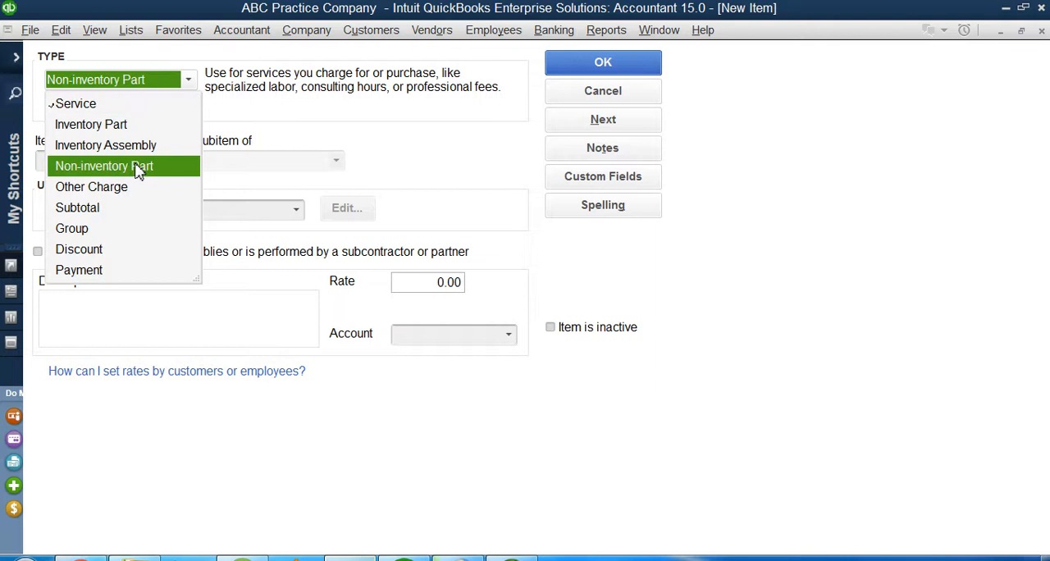
mouse_move(140, 183)
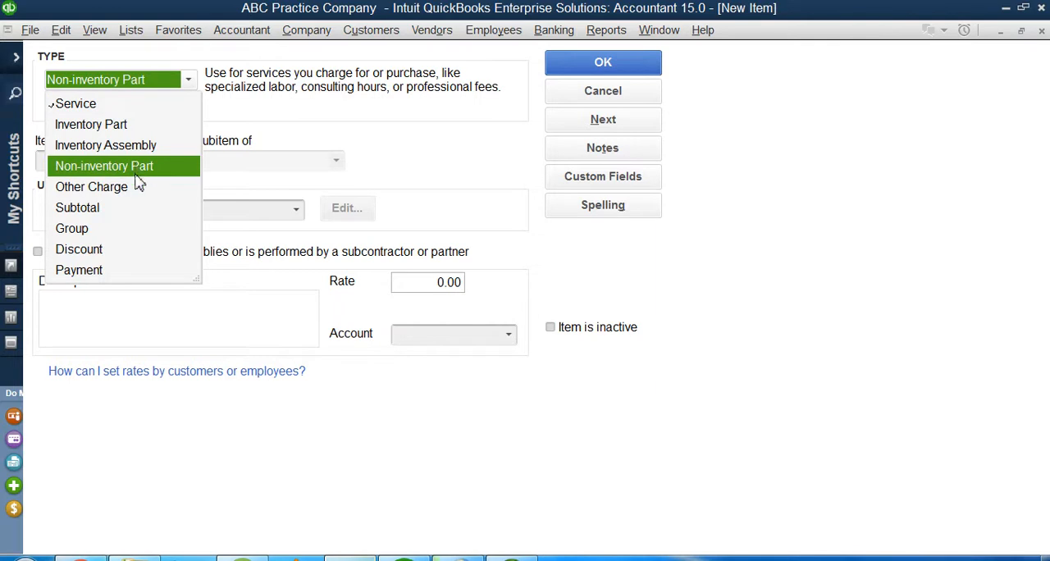
left_click(105, 166)
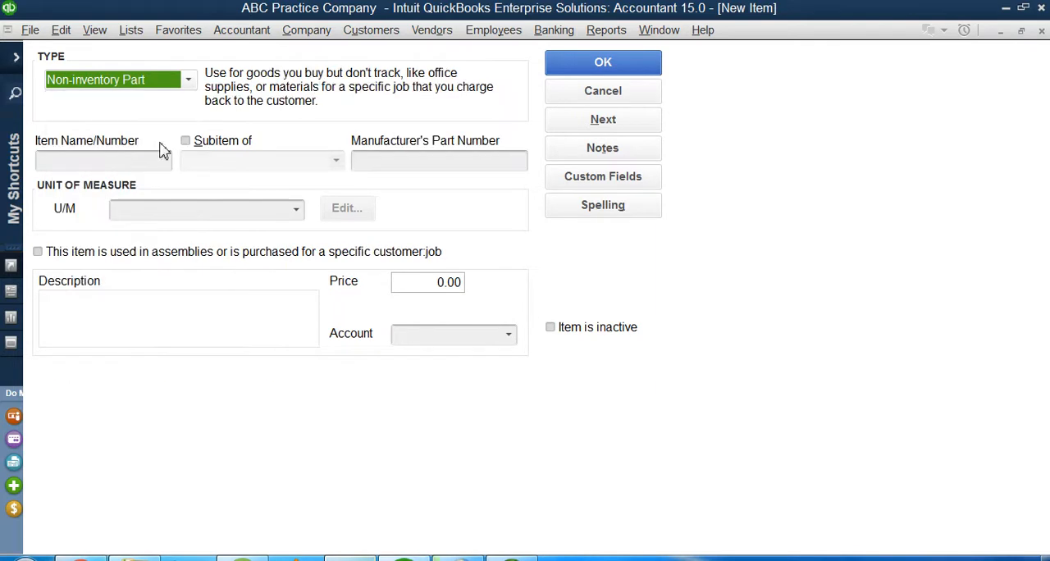
mouse_move(195, 115)
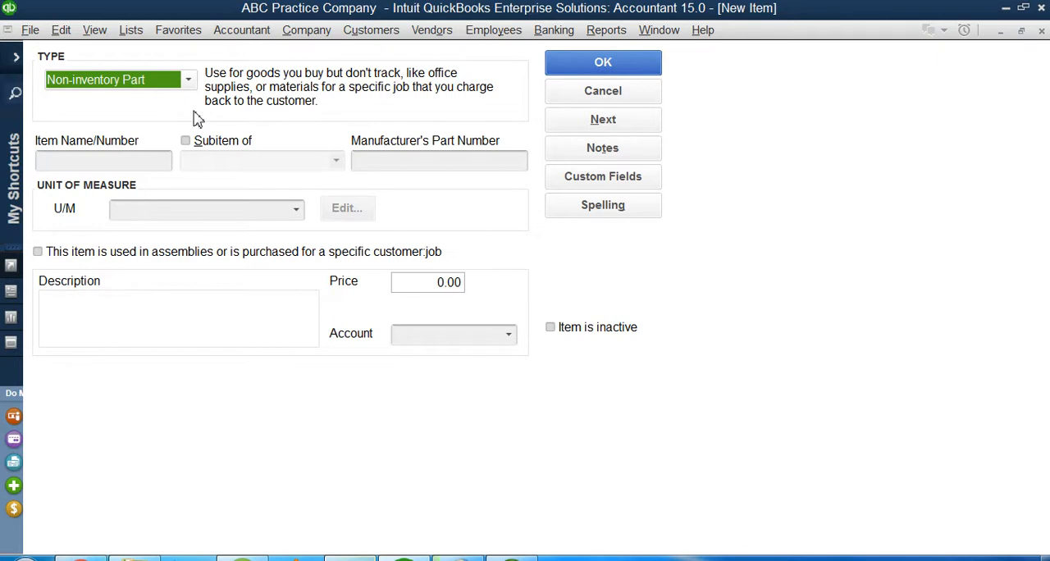
Name the item 'Power Cable' with manufacturer's part number PC123.
left_click(103, 161)
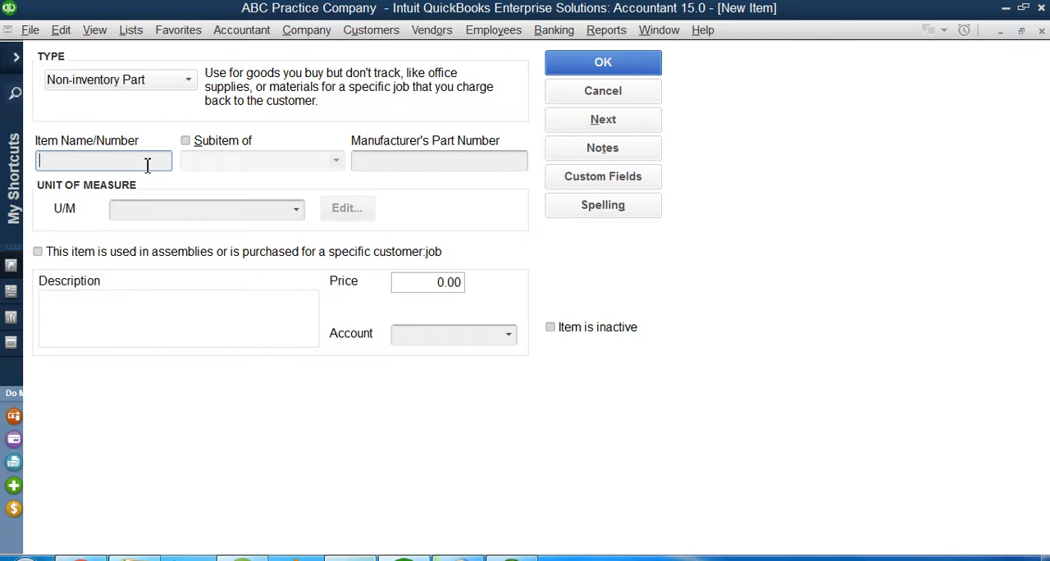
type("Power")
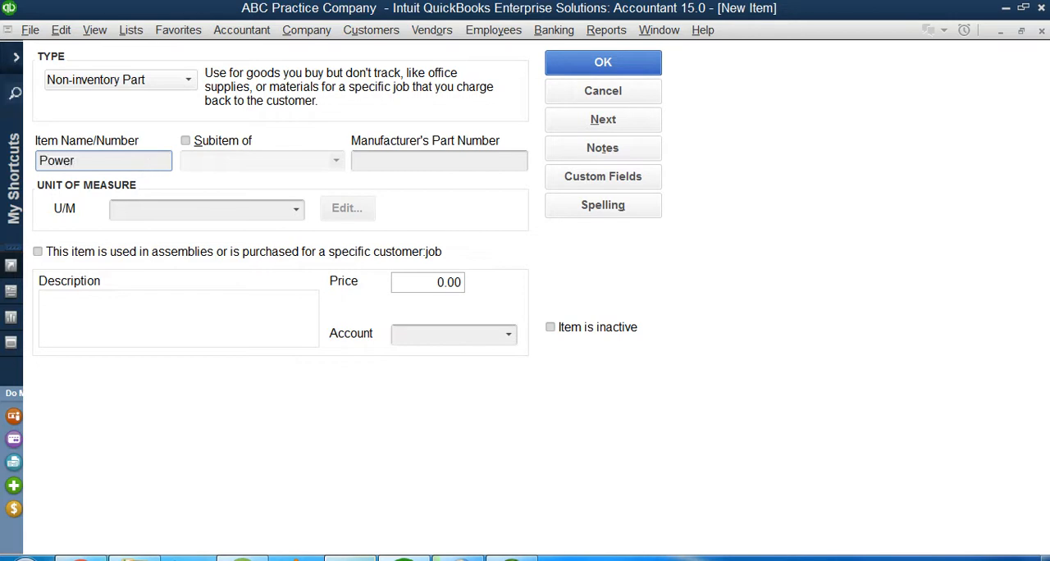
type("Cable")
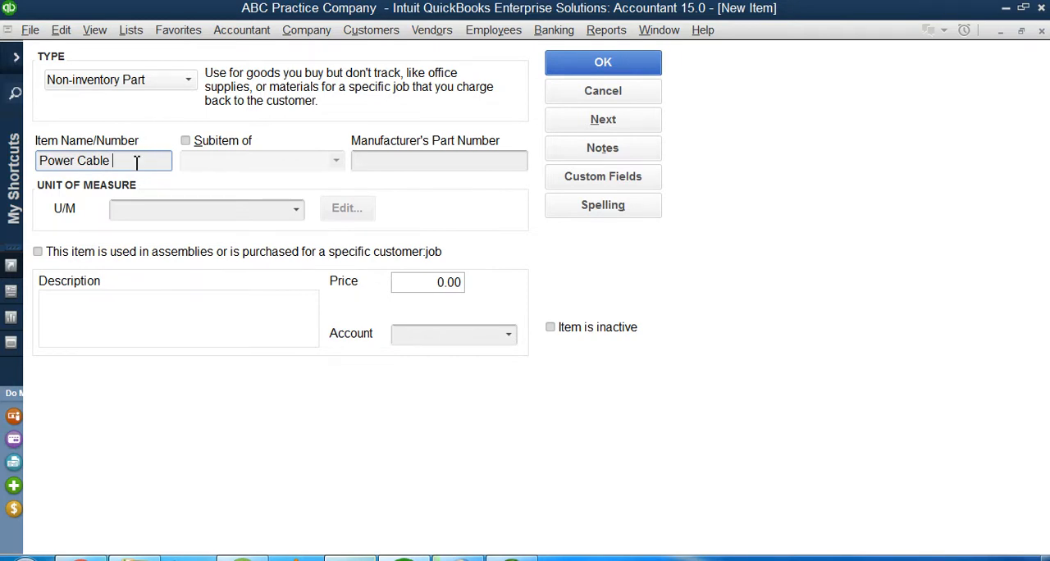
left_click(440, 160)
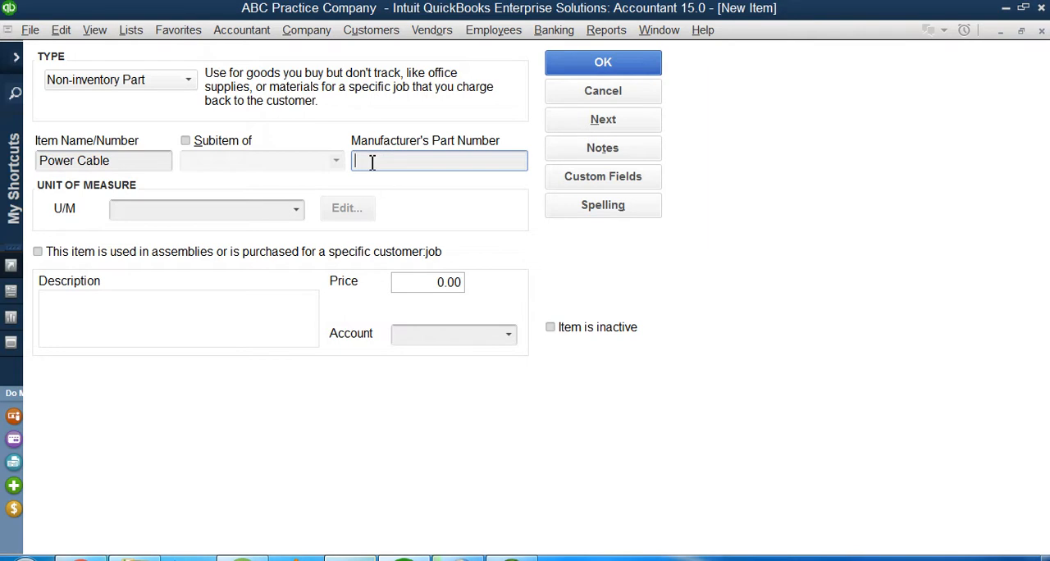
type("PC")
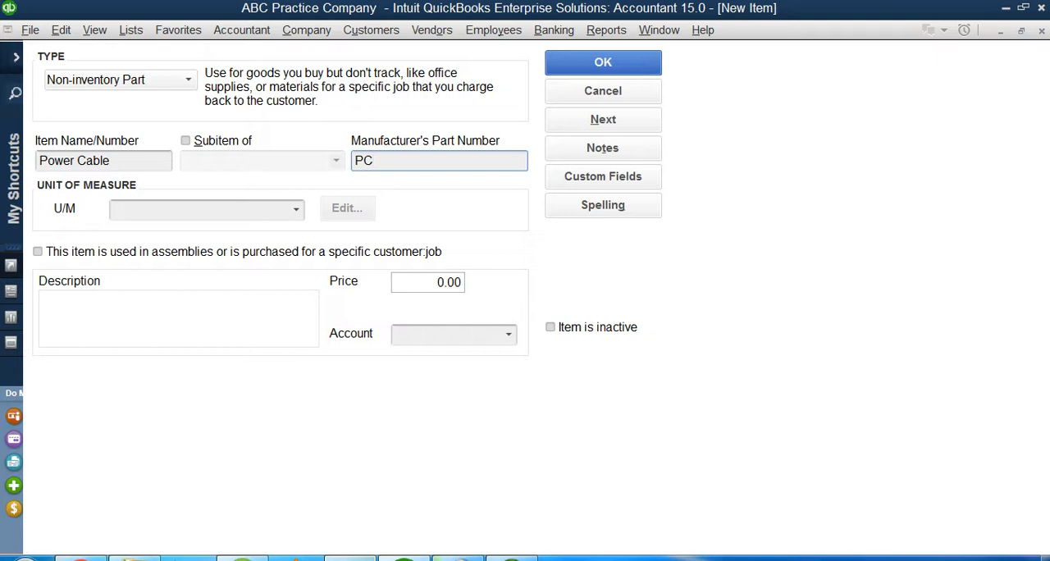
type("123")
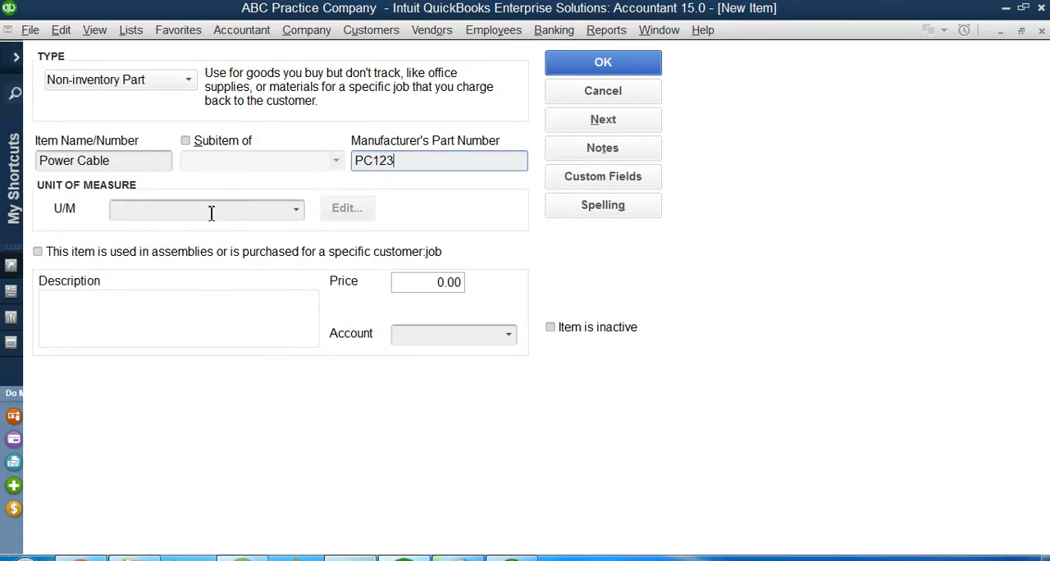
Set the unit of measure to each and the sales price to 12.
left_click(295, 209)
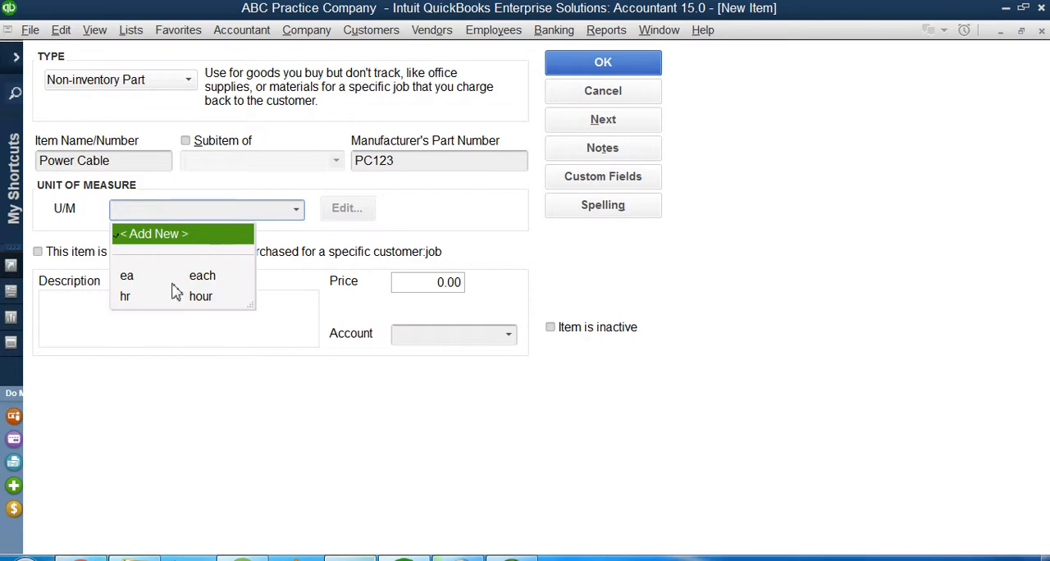
left_click(203, 275)
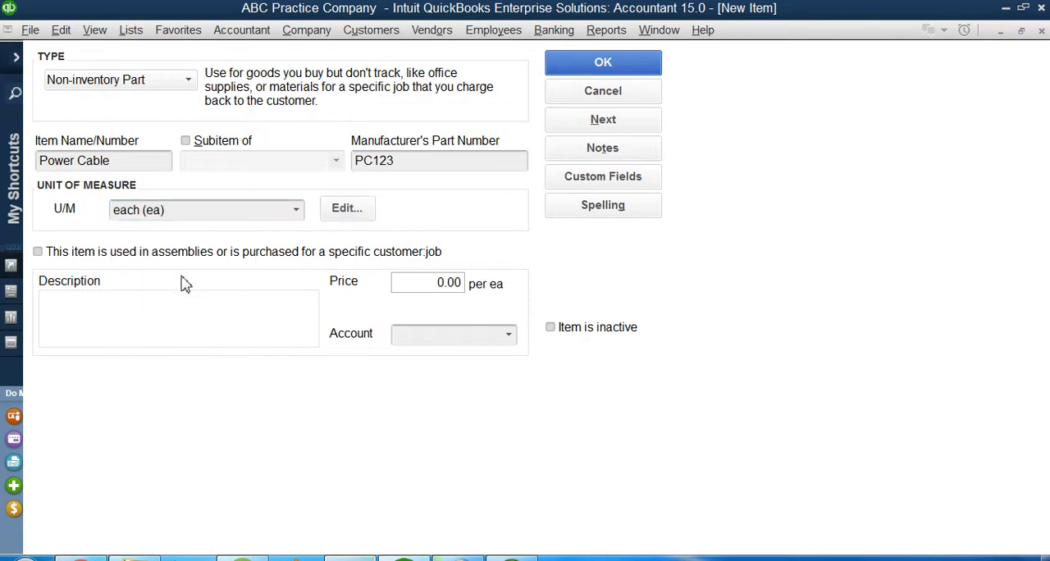
mouse_move(381, 282)
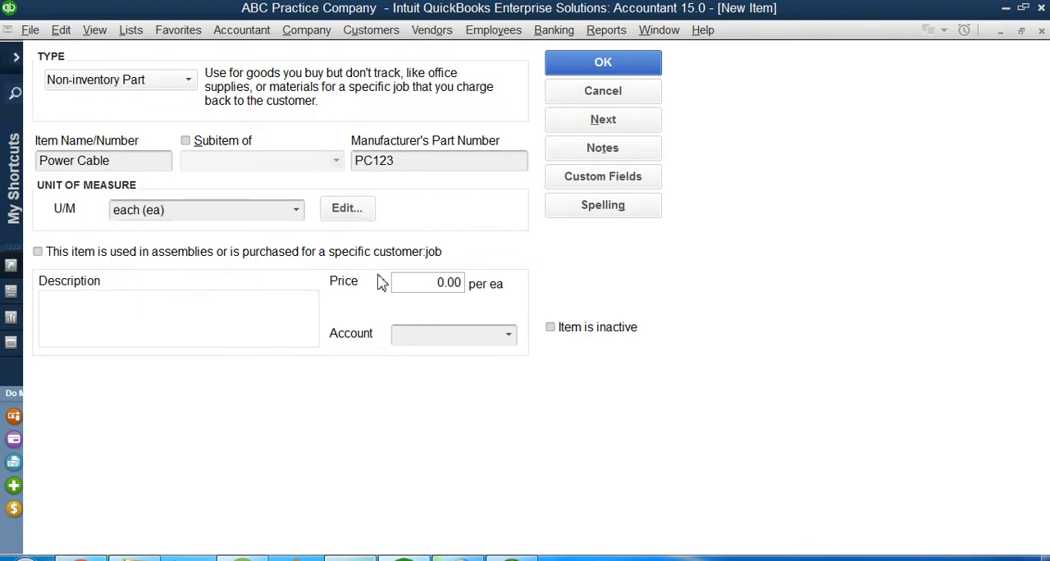
left_click(427, 282)
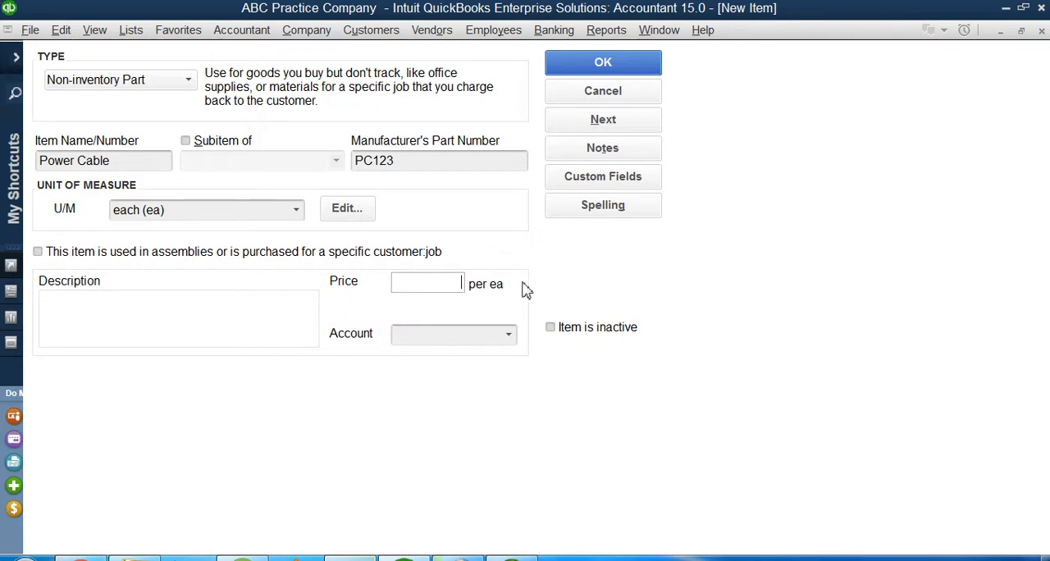
type("12.00")
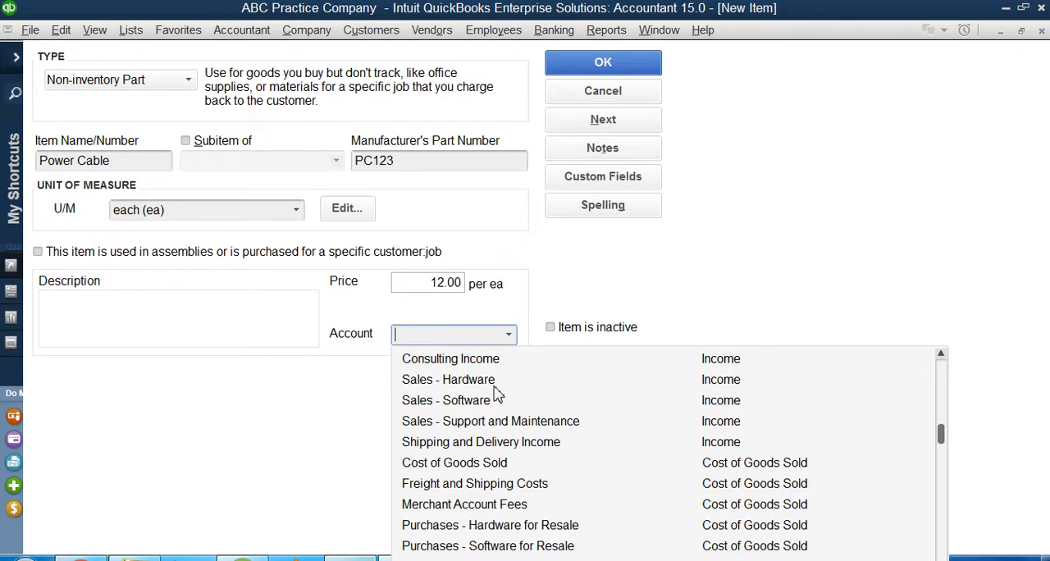
Assign Sales - Hardware as the item's income account.
left_click(448, 379)
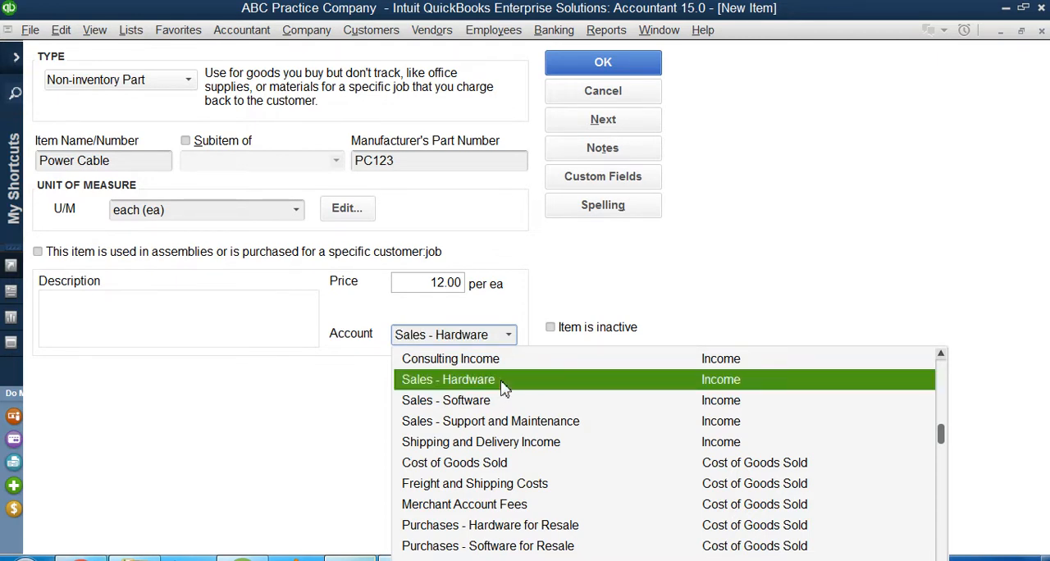
left_click(448, 379)
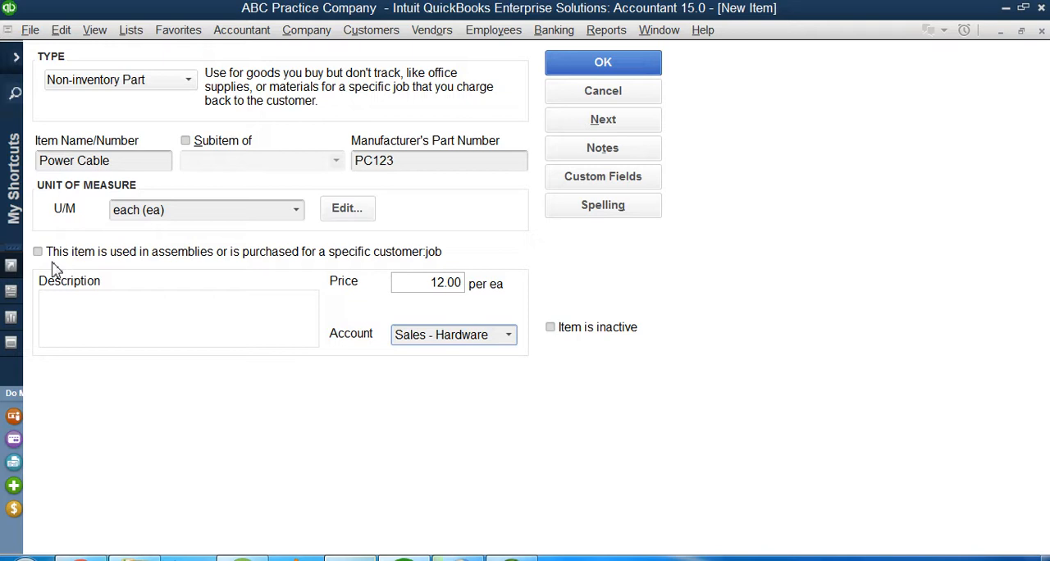
mouse_move(141, 261)
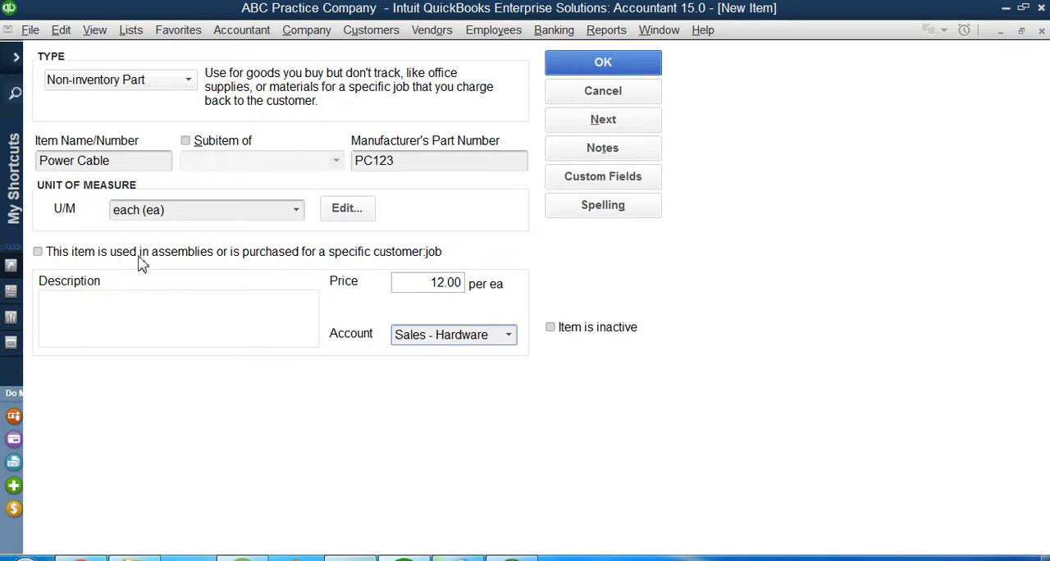
mouse_move(351, 263)
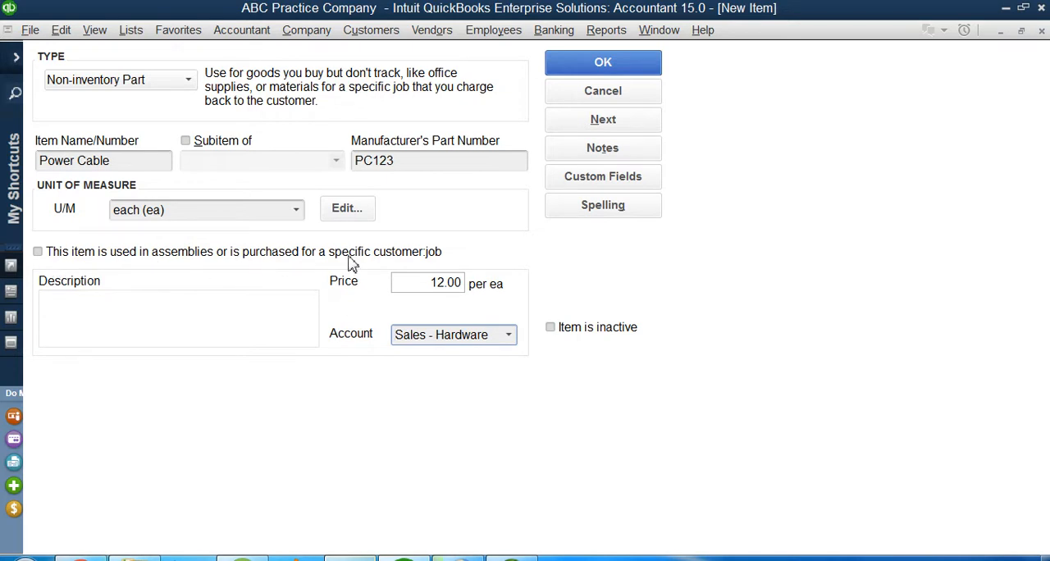
mouse_move(407, 262)
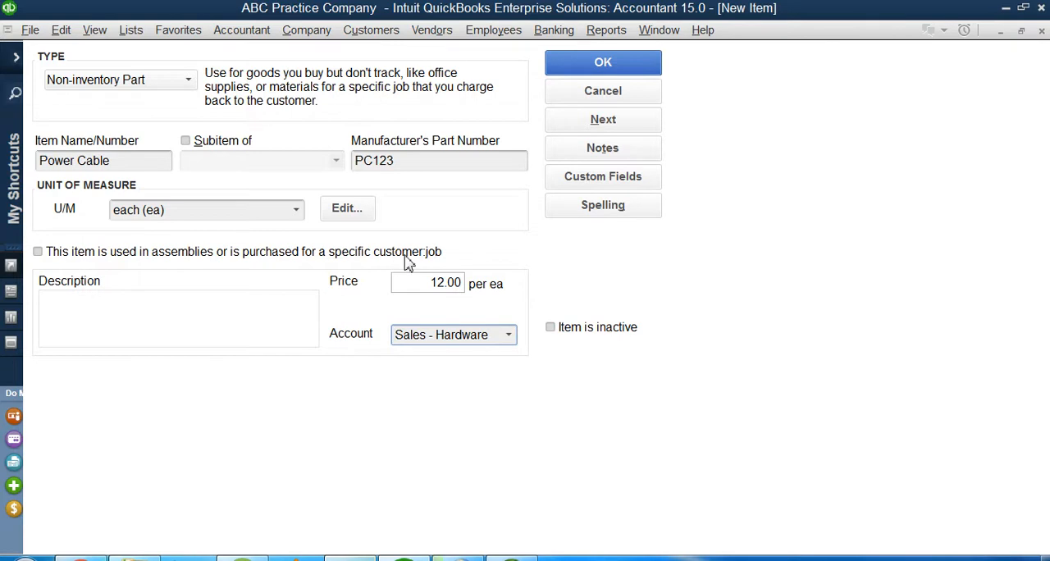
Mark the item as purchased and set its cost to 10.
left_click(38, 251)
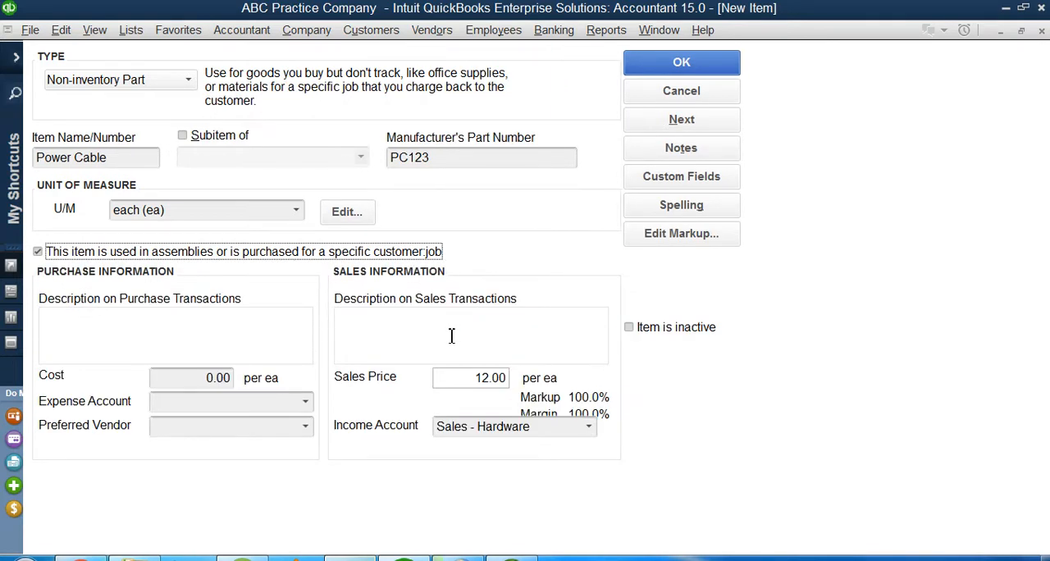
left_click(190, 377)
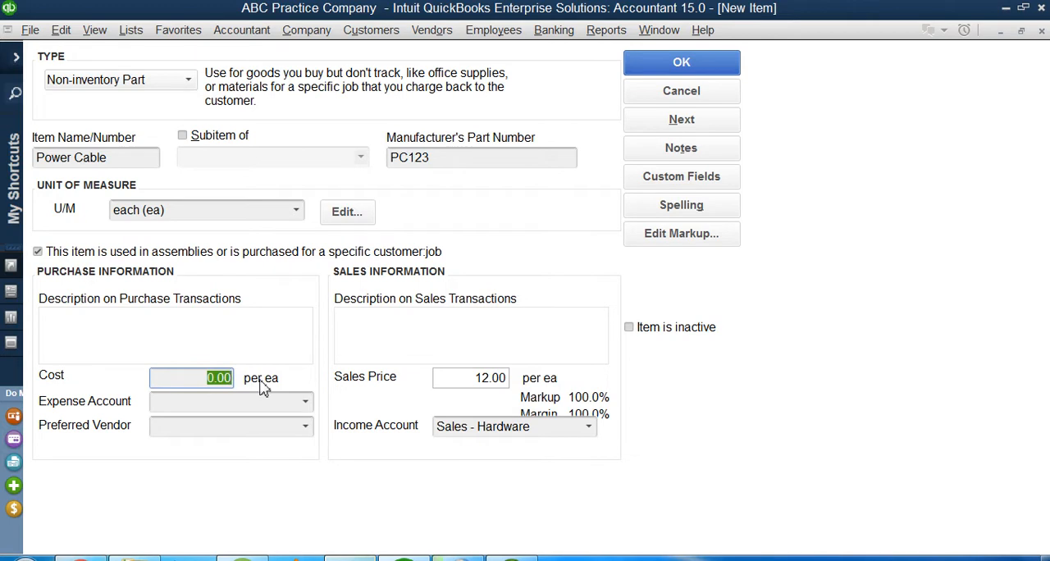
mouse_move(216, 401)
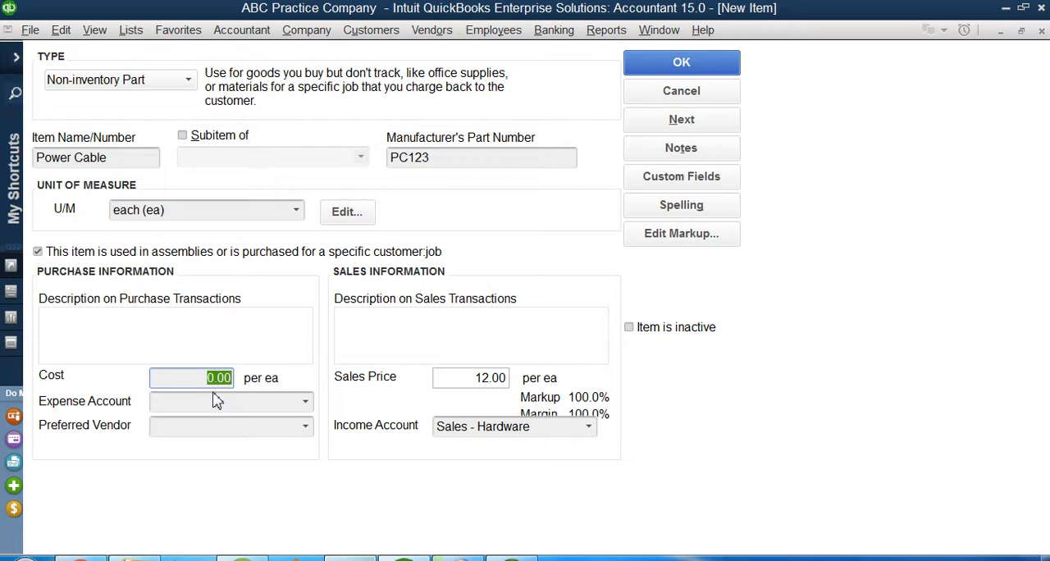
type("10")
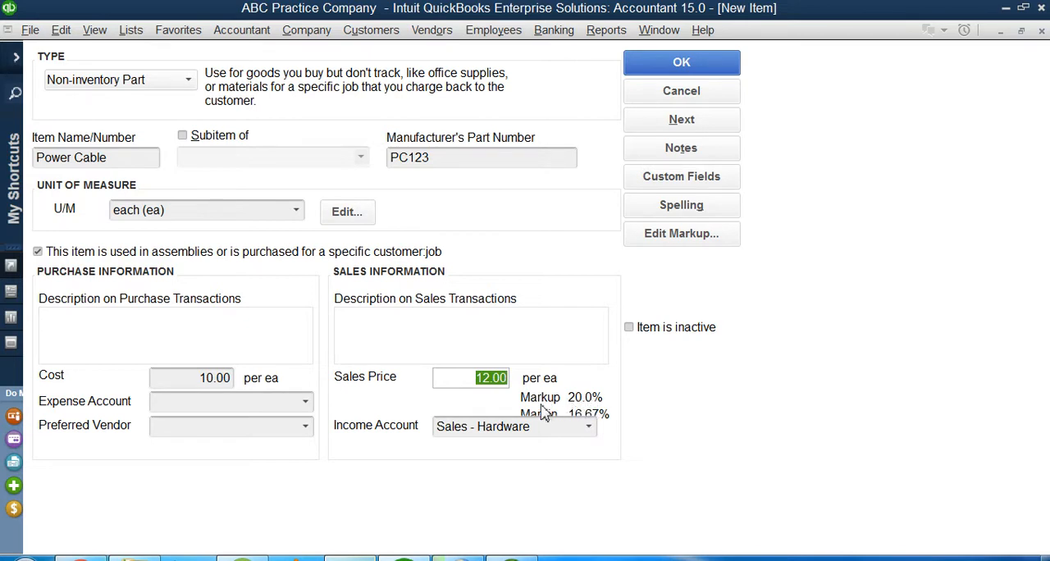
Assign Cost of Goods Sold as the item's expense account.
left_click(190, 377)
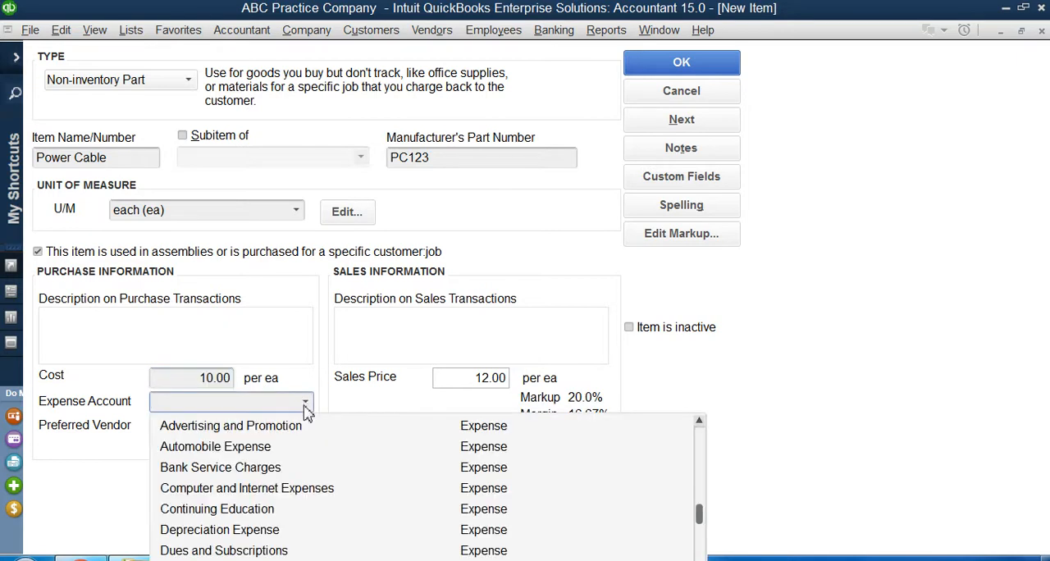
scroll("down", 3)
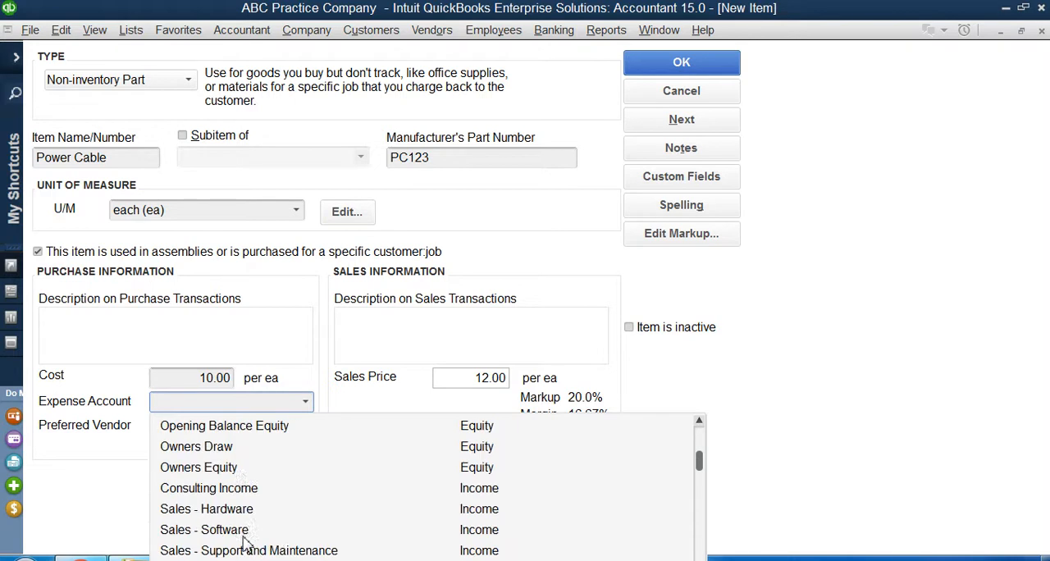
left_click(213, 528)
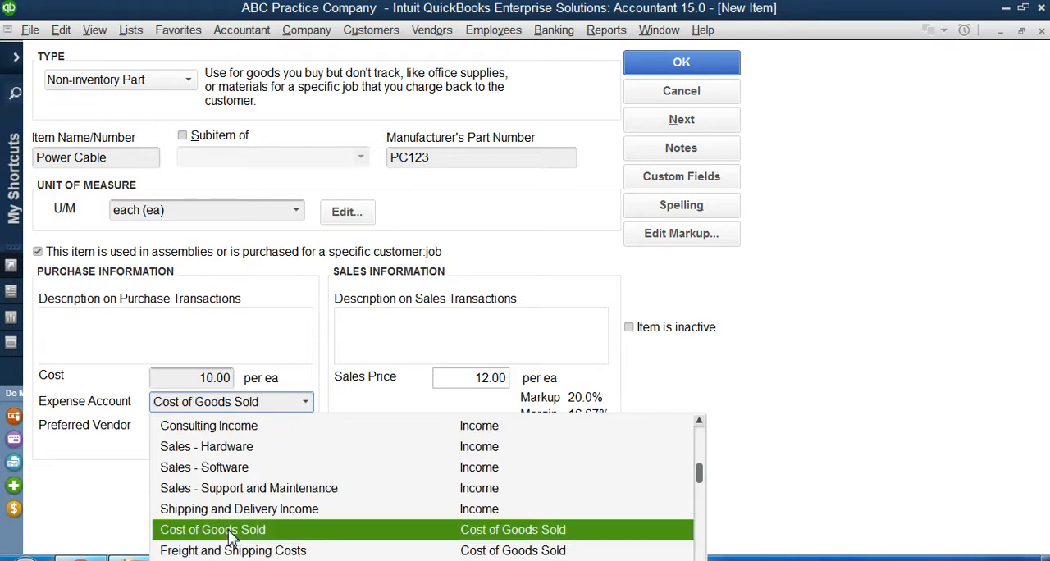
left_click(214, 529)
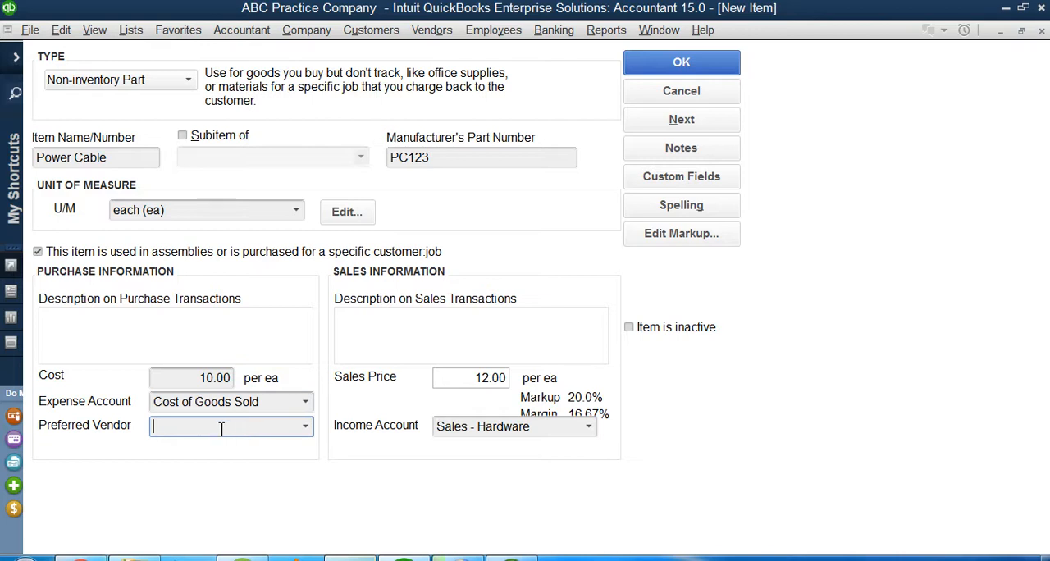
mouse_move(476, 480)
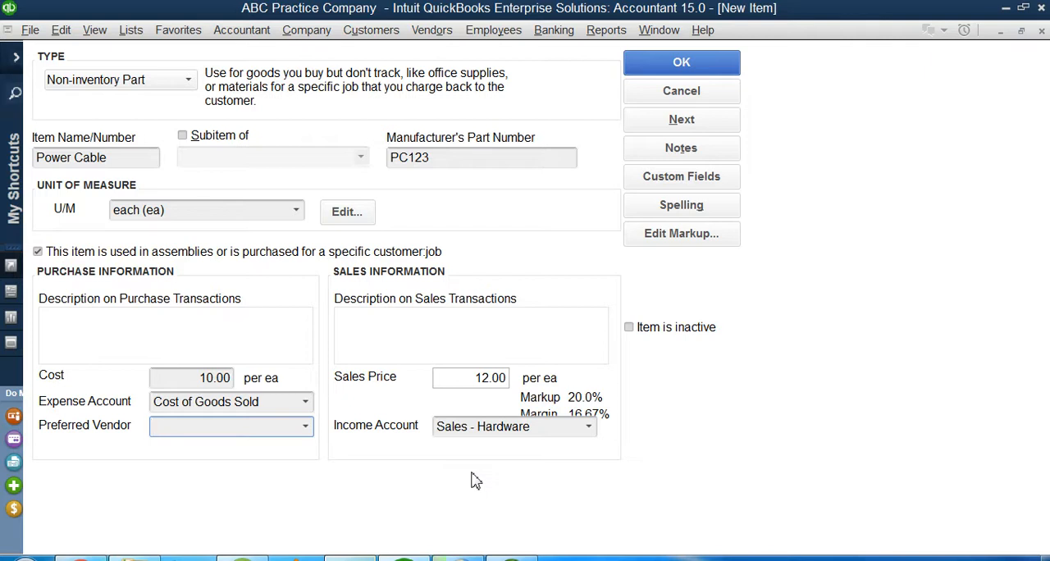
left_click(230, 426)
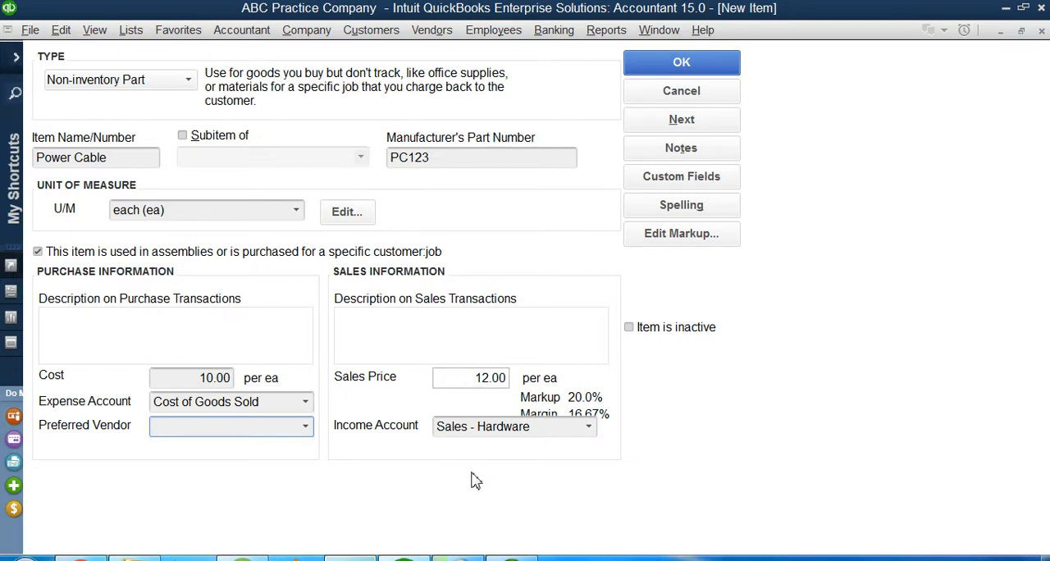
left_click(221, 425)
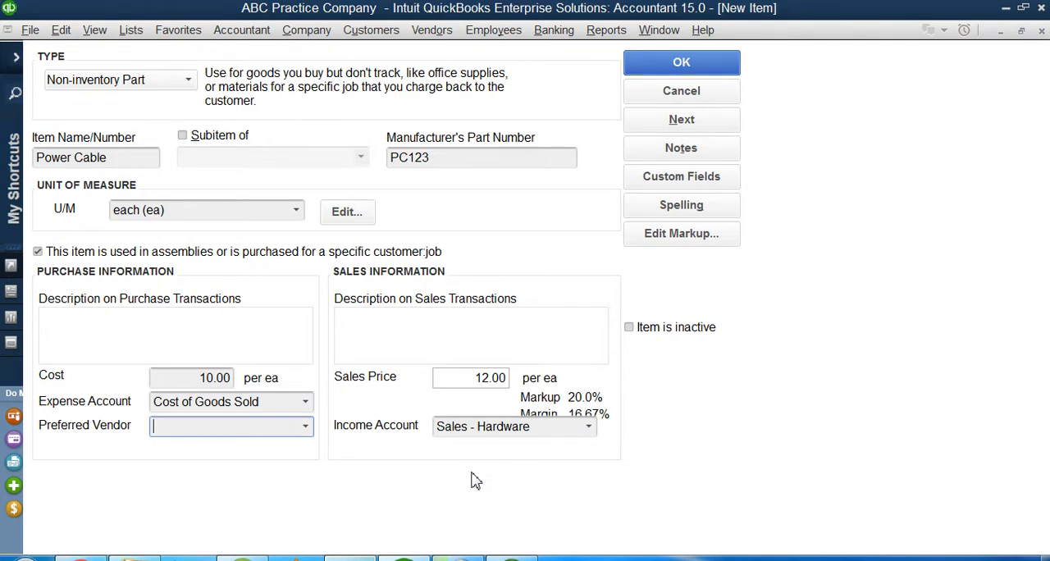
mouse_move(112, 179)
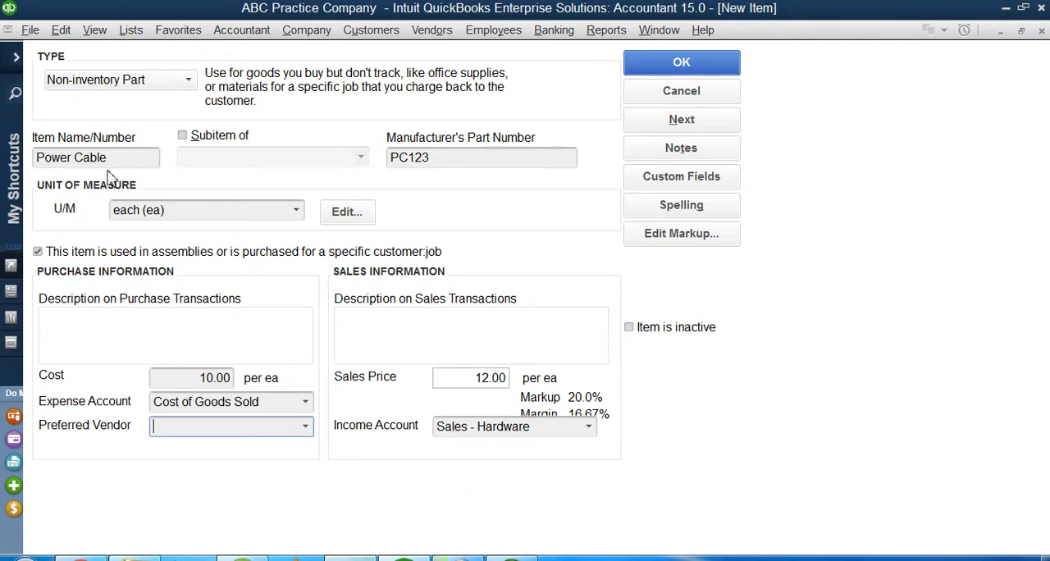